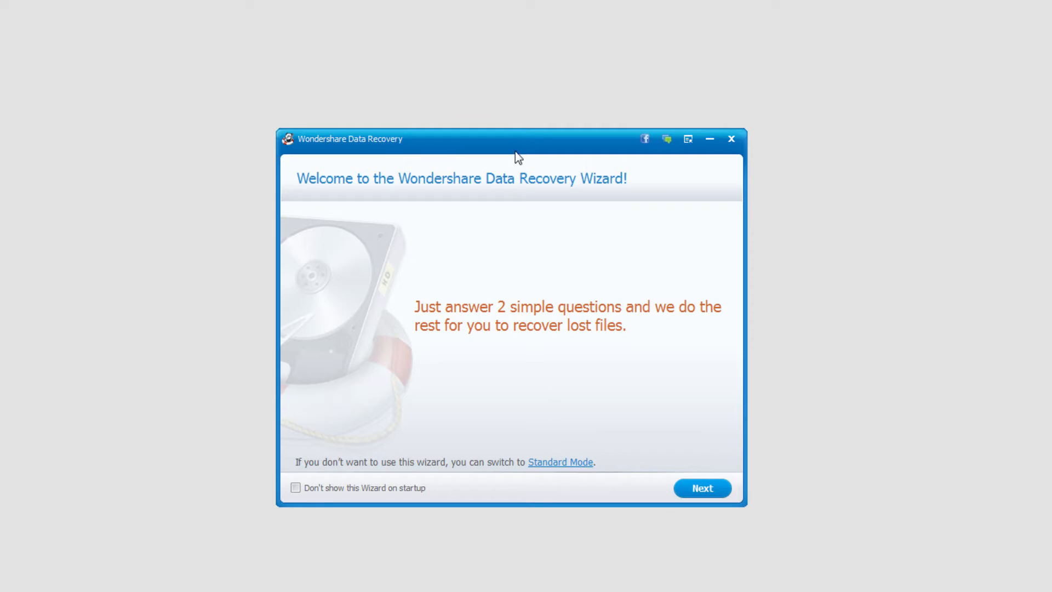
mouse_move(610, 180)
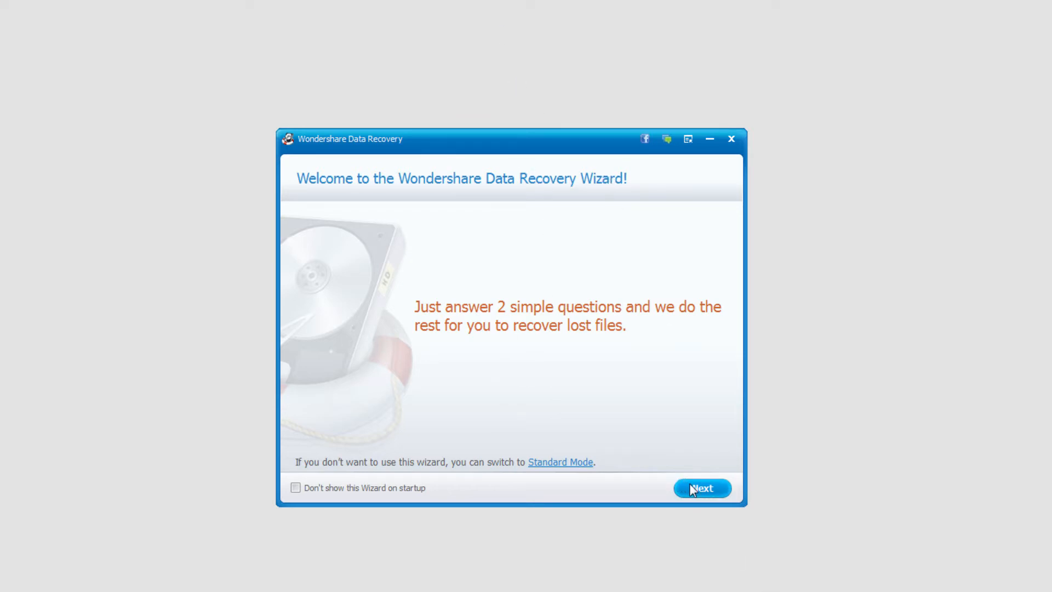
- Start the recovery wizard and pick Video as the file type to recover
click(702, 488)
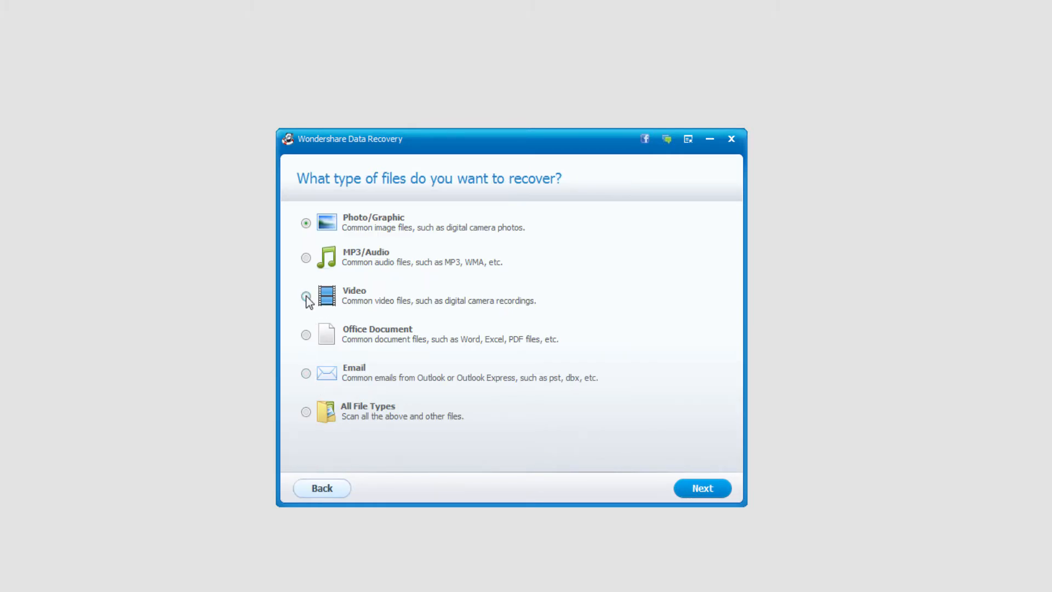
click(305, 297)
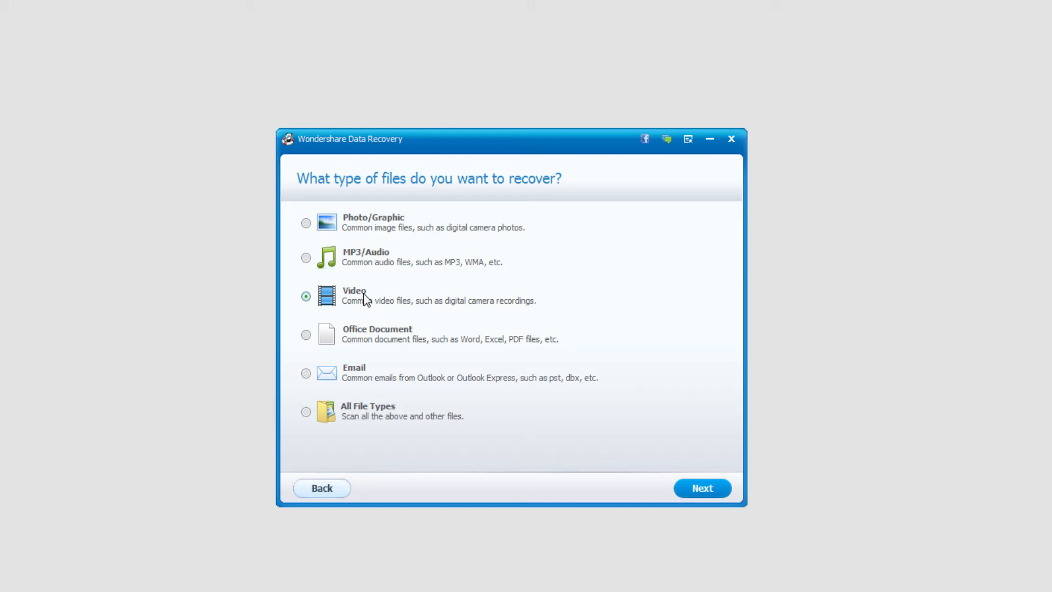
click(702, 488)
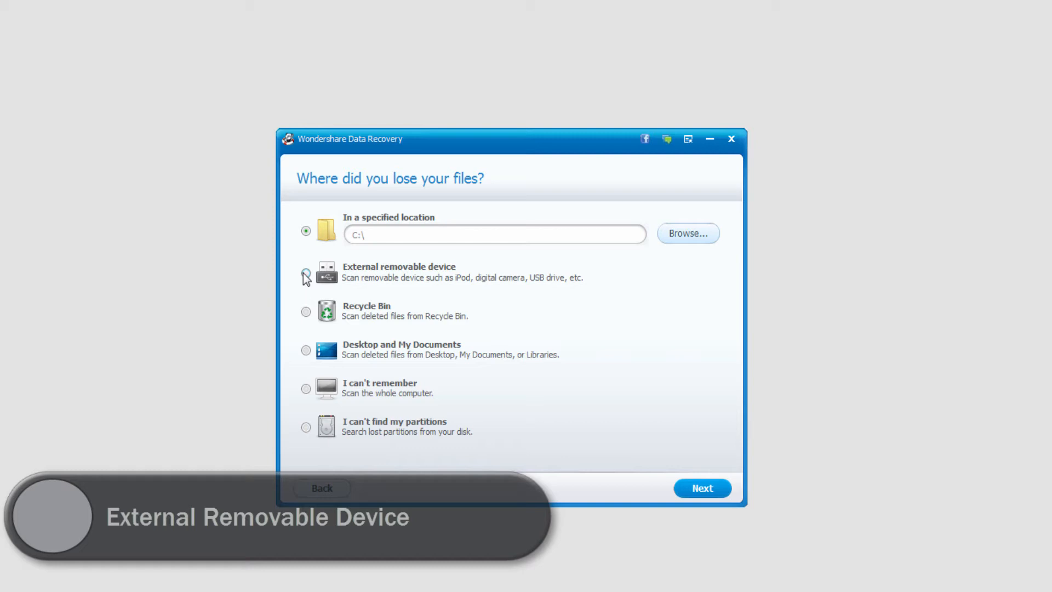
- Choose 'External removable device' as where the videos were lost
click(306, 273)
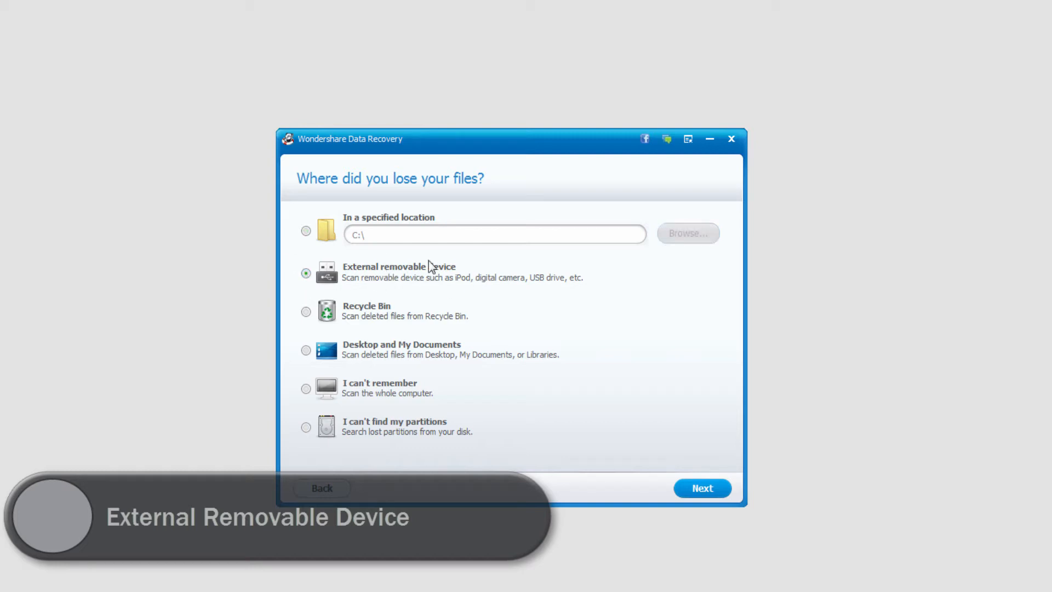
click(701, 487)
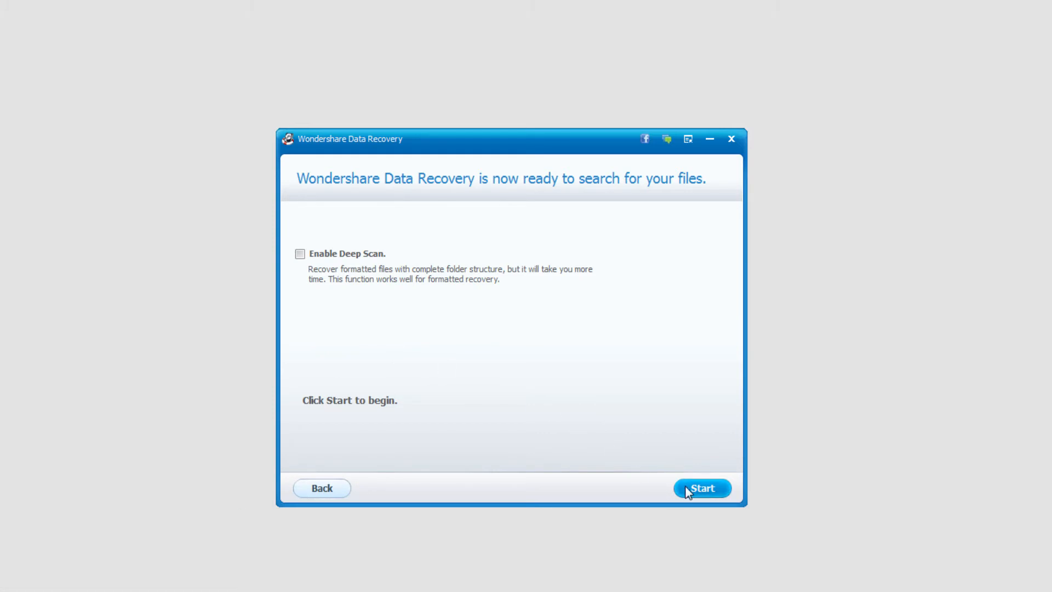
- Run the scan with Enable Deep Scan left unticked, finding 23 video files
click(702, 487)
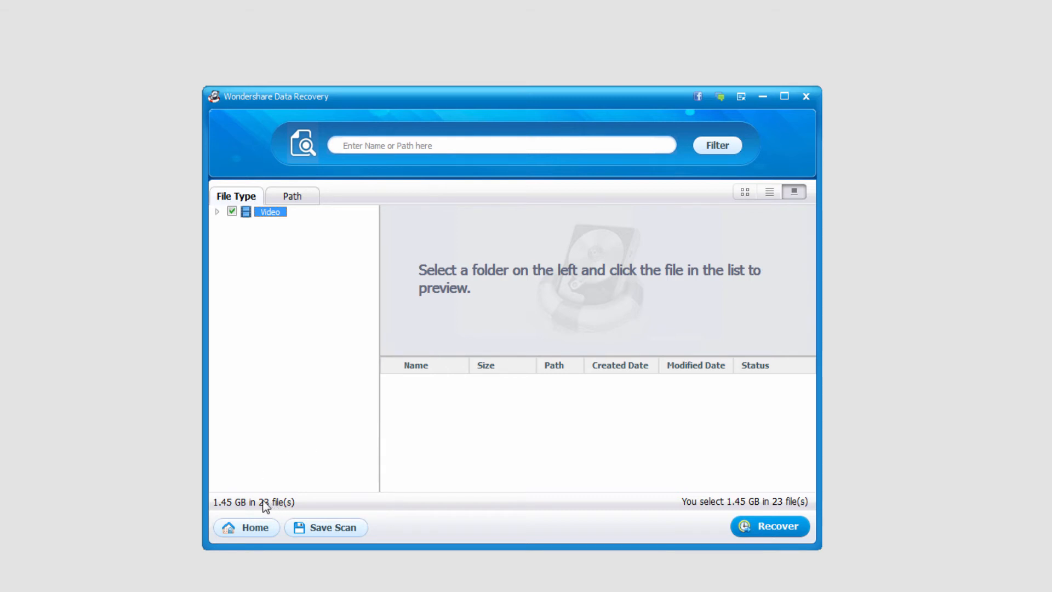
mouse_move(233, 159)
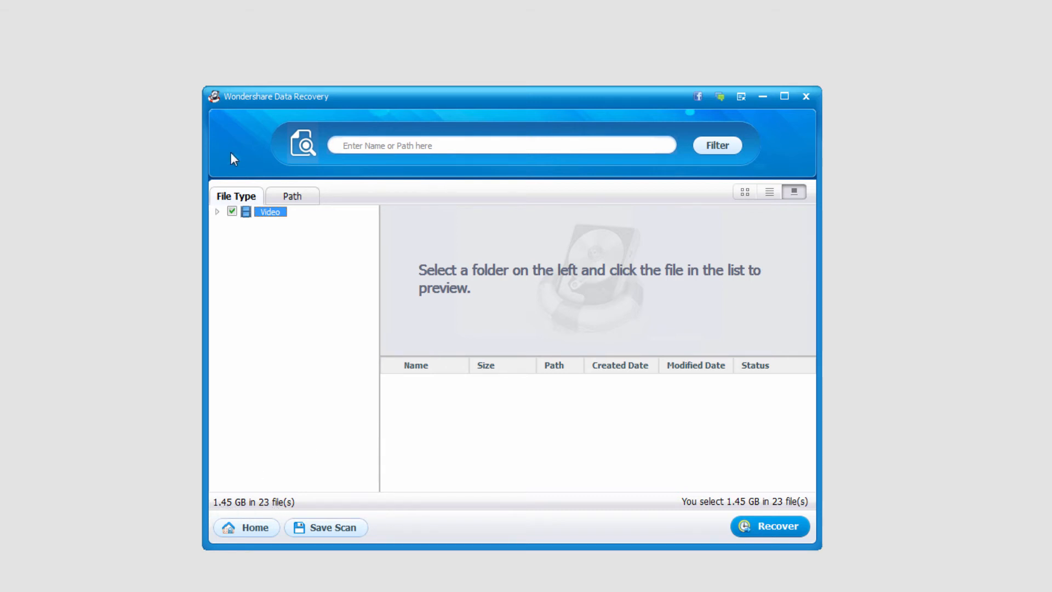
- Filter results to Video > MOV and keep only the two wanted MOV files, 161.34 MB
click(217, 212)
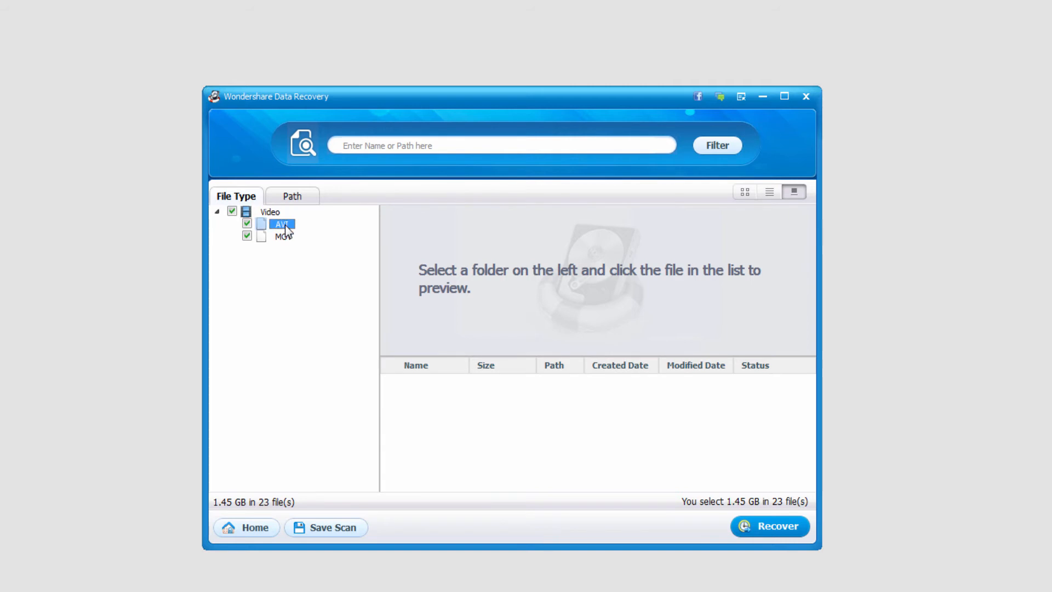
click(284, 236)
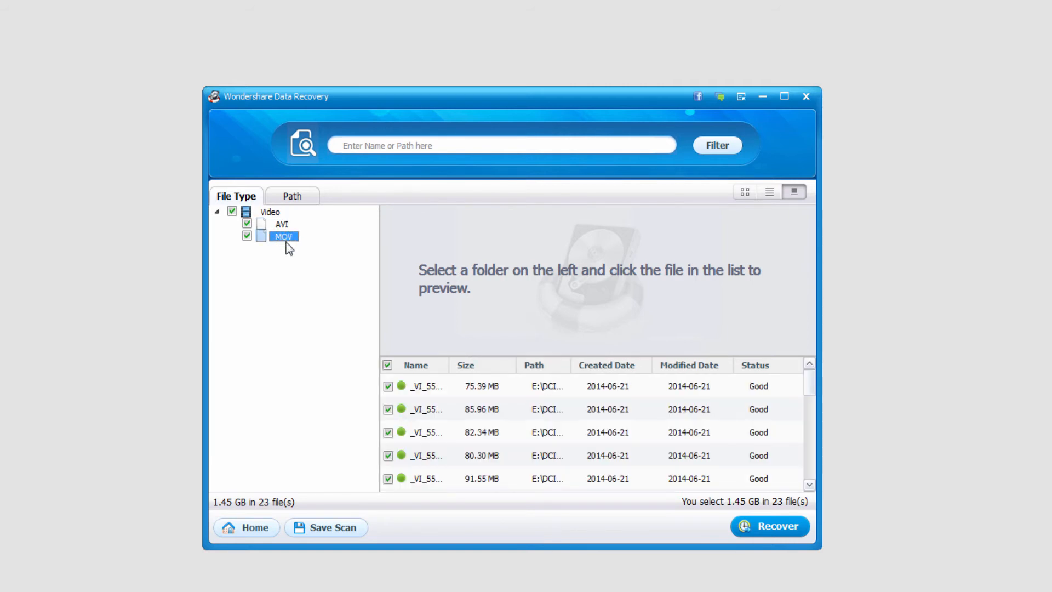
click(481, 432)
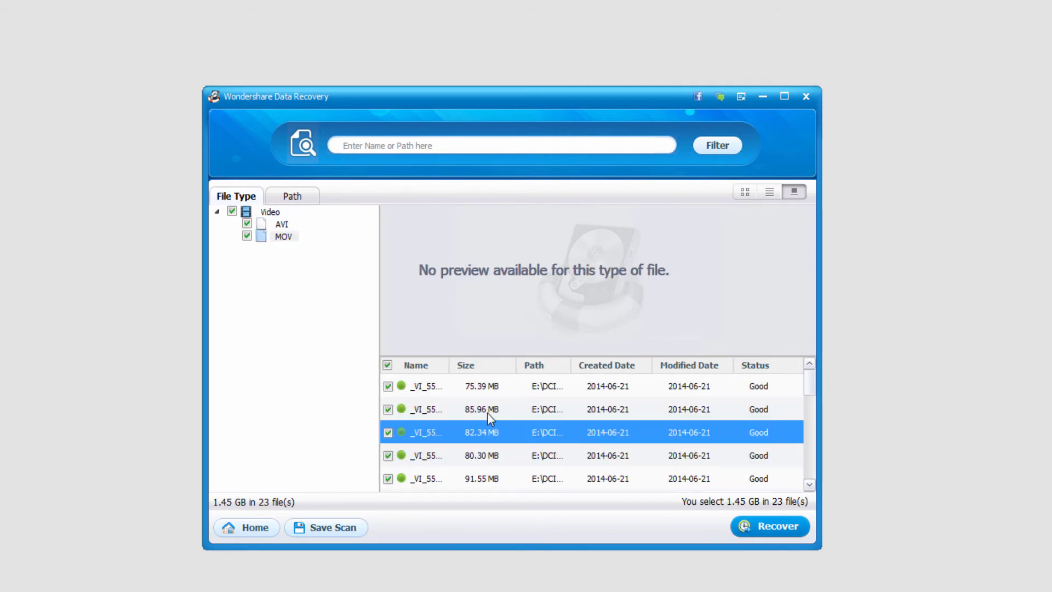
click(426, 386)
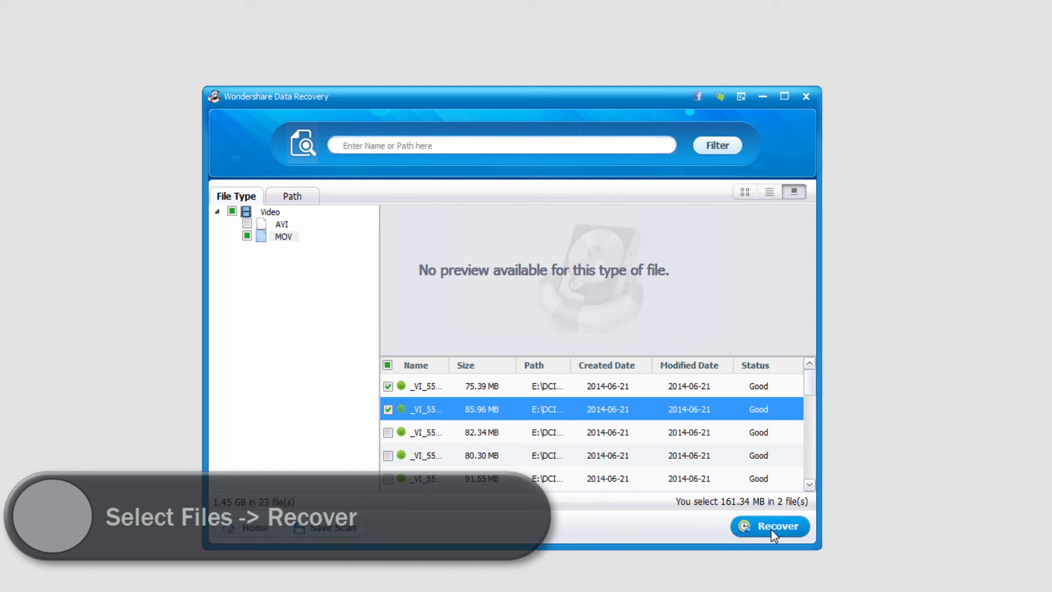
- Recover the two MOV videos to the backup drive output folder dated 2015-11-15
click(770, 526)
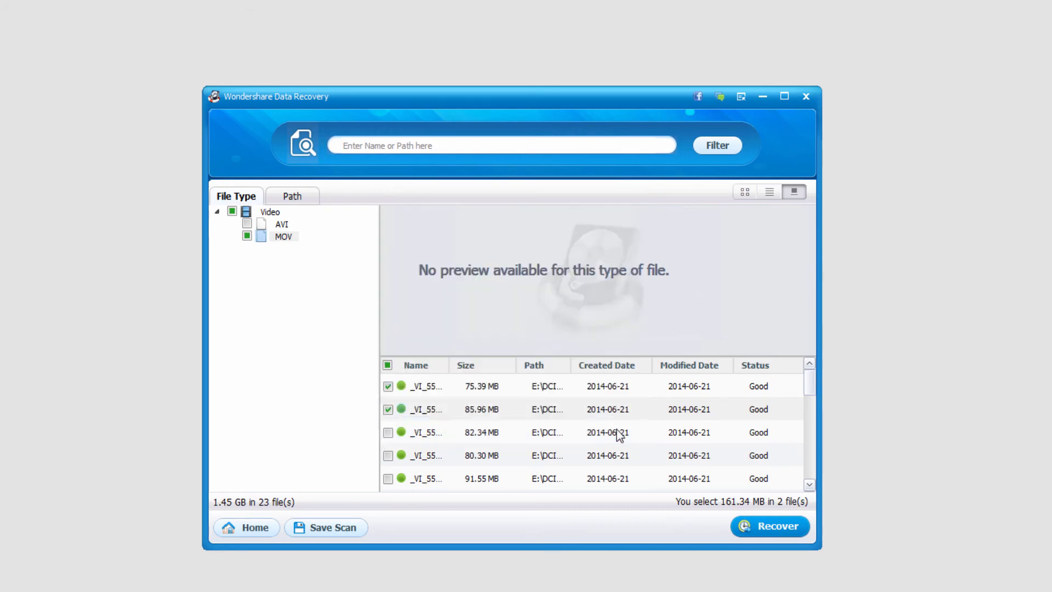
click(769, 526)
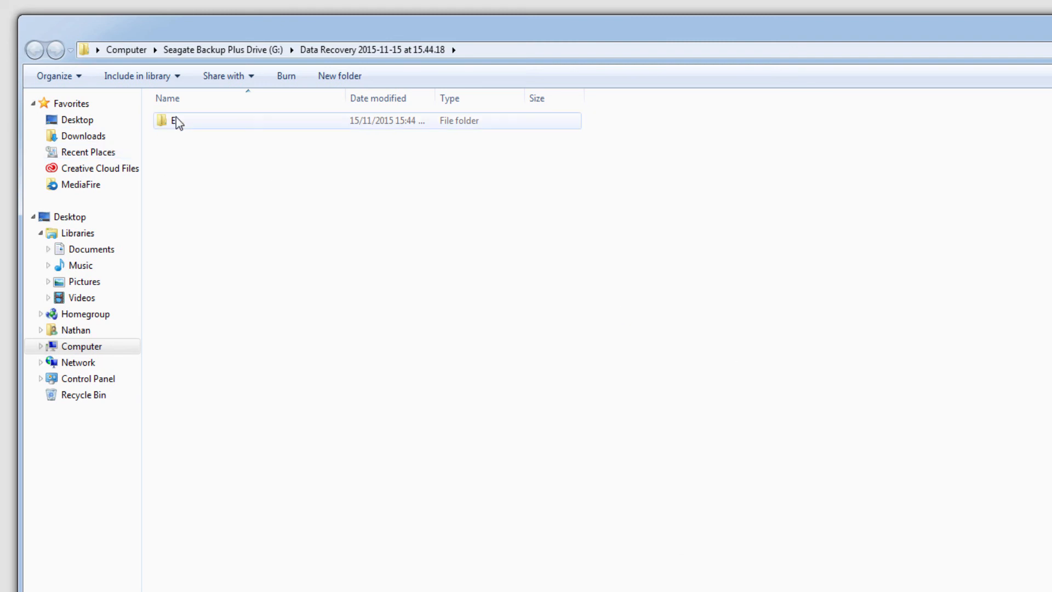
- Open E\DCIM\_03SANYO to show _VI_5501.MOV and _VI_5502.MOV
double_click(177, 120)
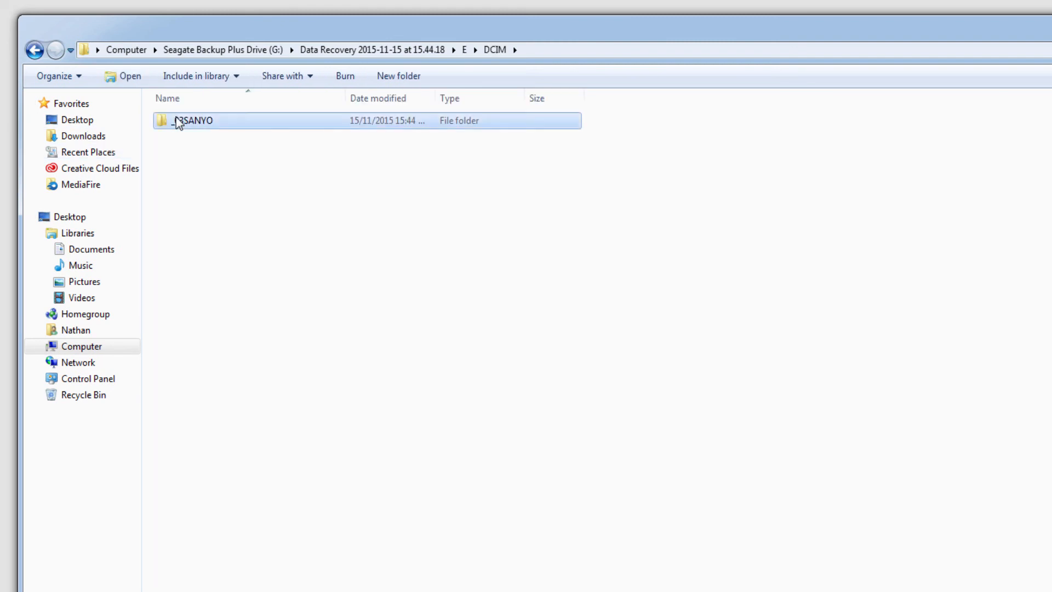
double_click(195, 120)
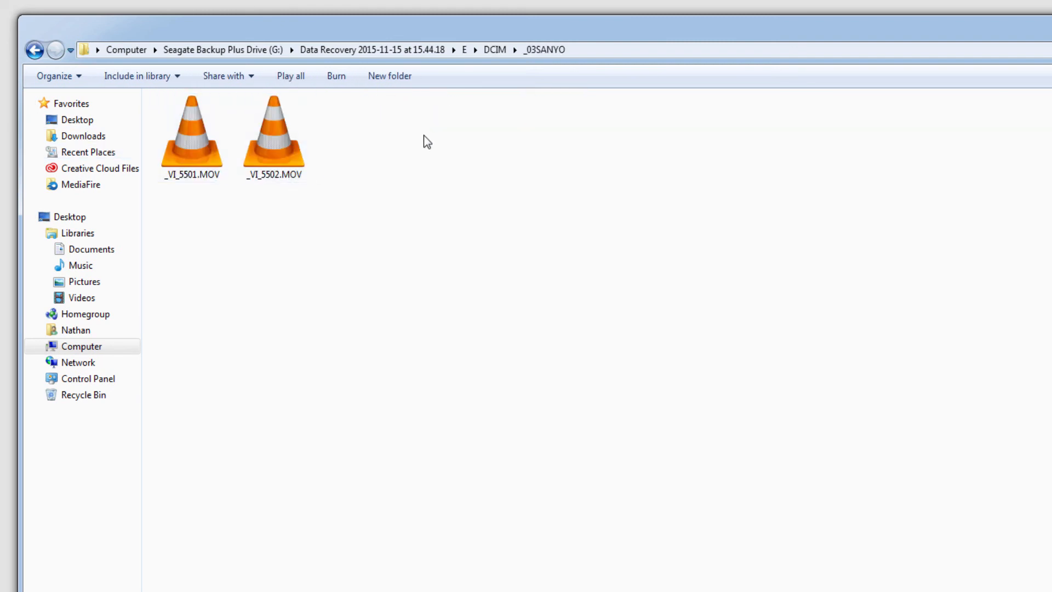